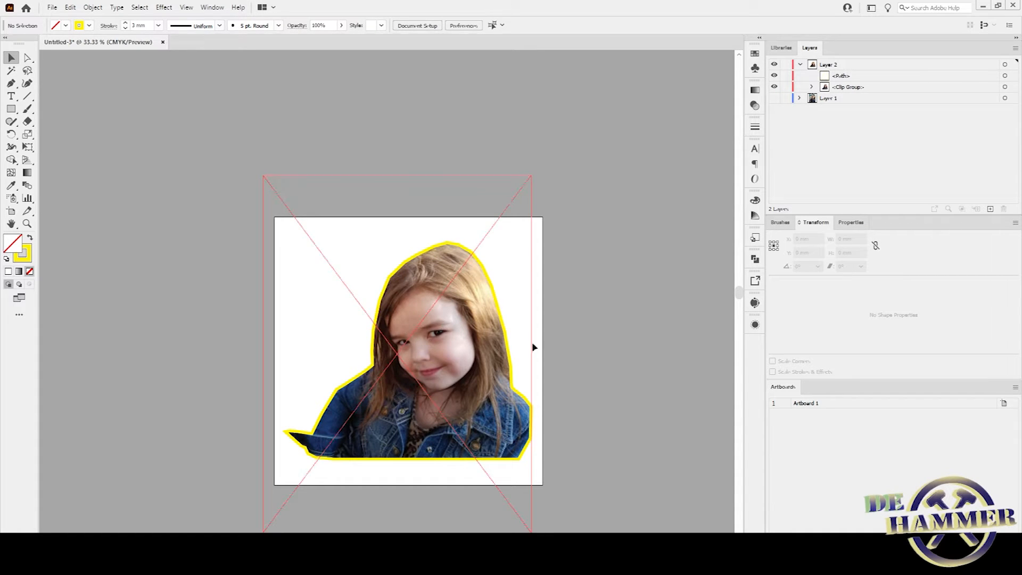
- Hide the empty red placeholder frame around the girl's cut-out artwork in Illustrator
click(774, 97)
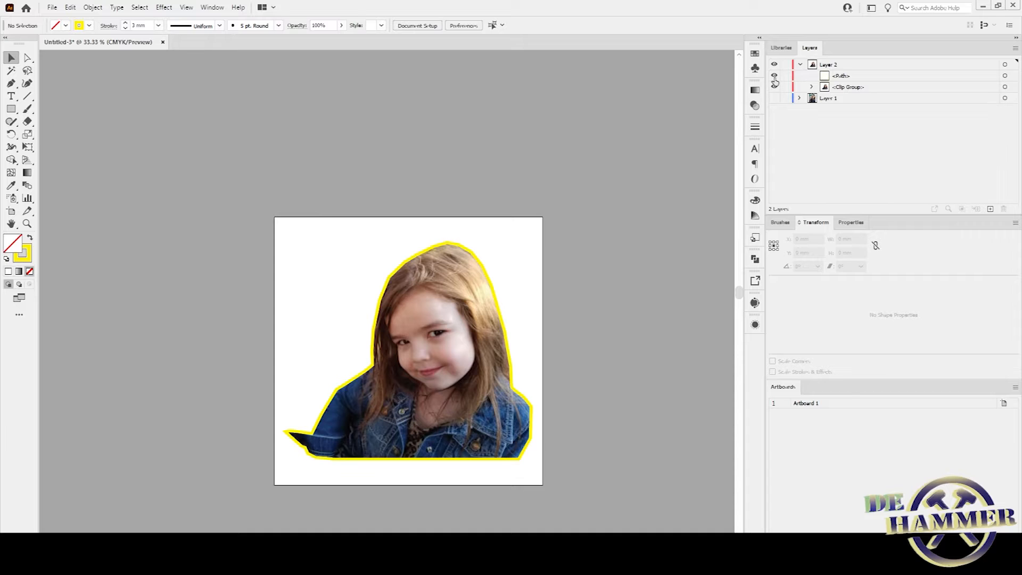
click(774, 76)
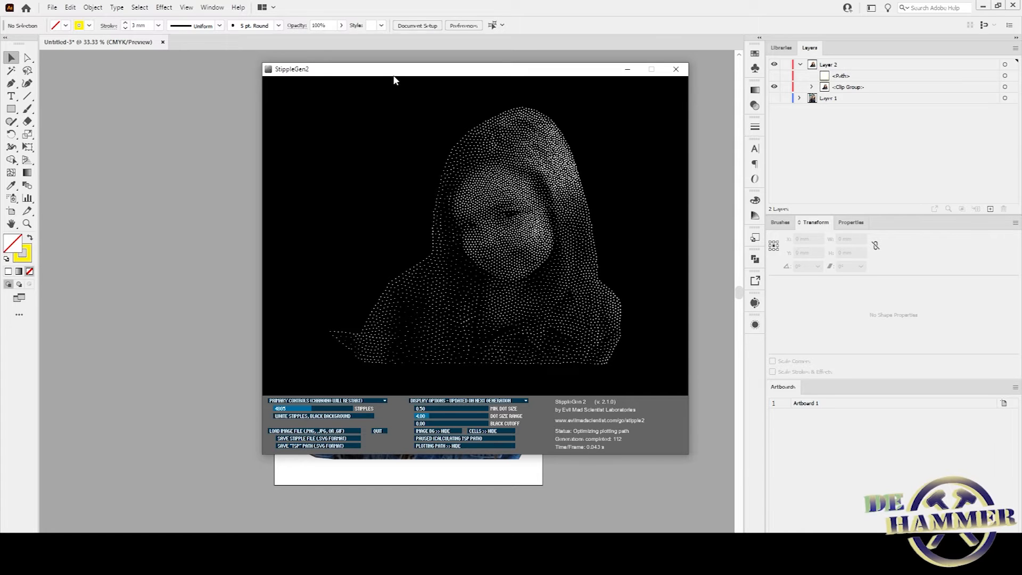
mouse_move(337, 354)
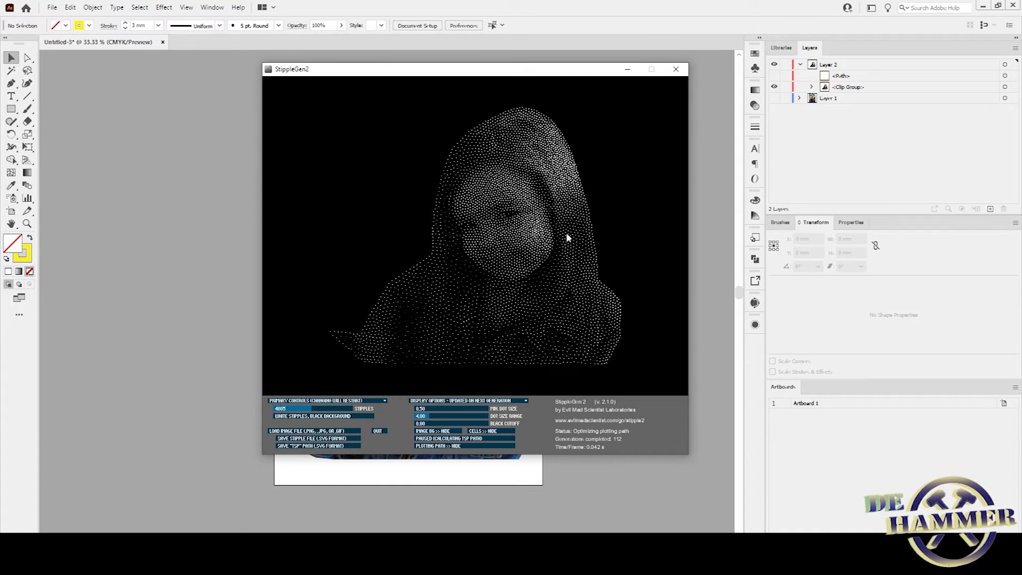
mouse_move(397, 340)
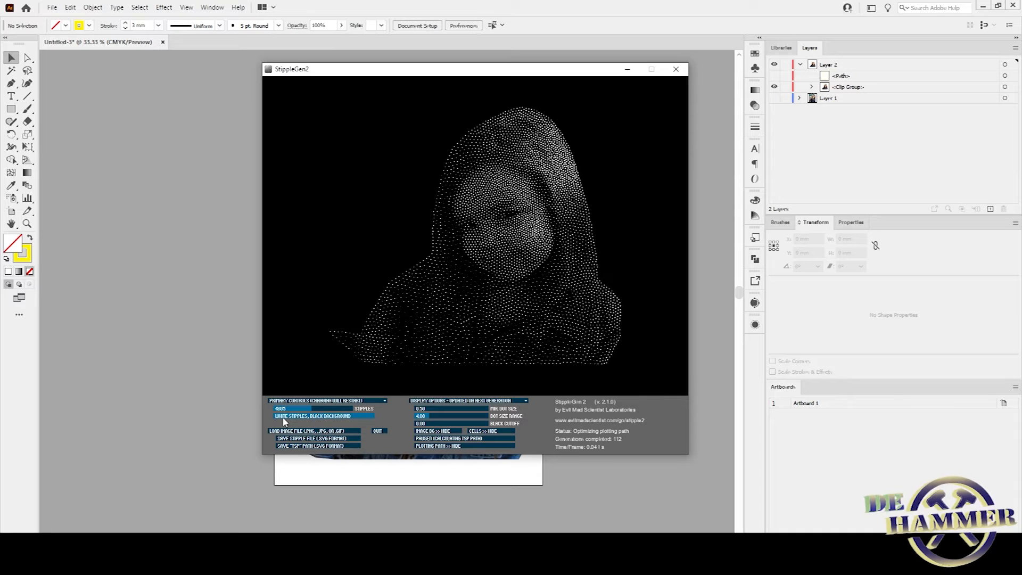
mouse_move(317, 420)
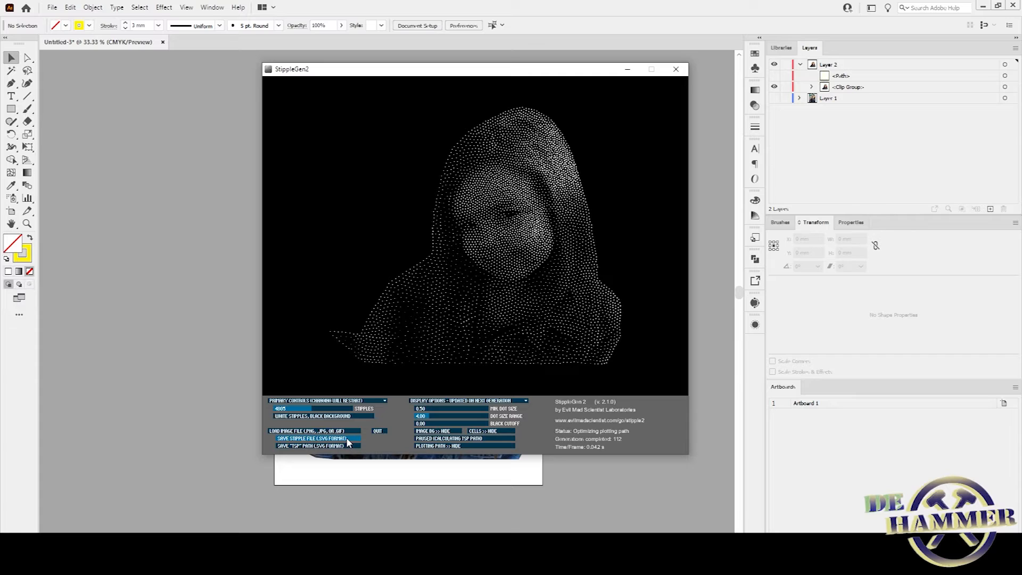
- Save the stipple file as SVG so StippleGen computes the TSP plotting path
click(312, 437)
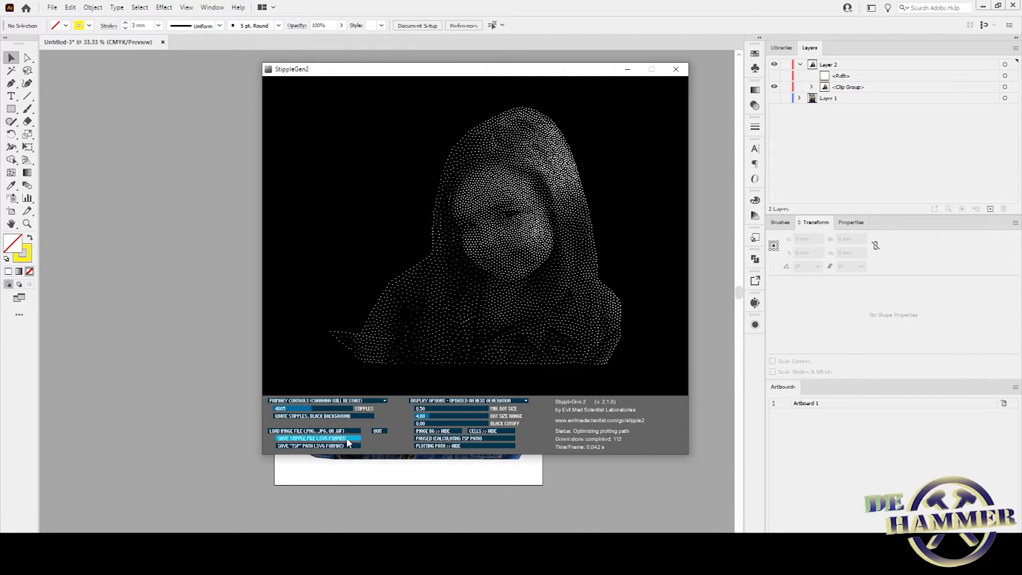
click(316, 438)
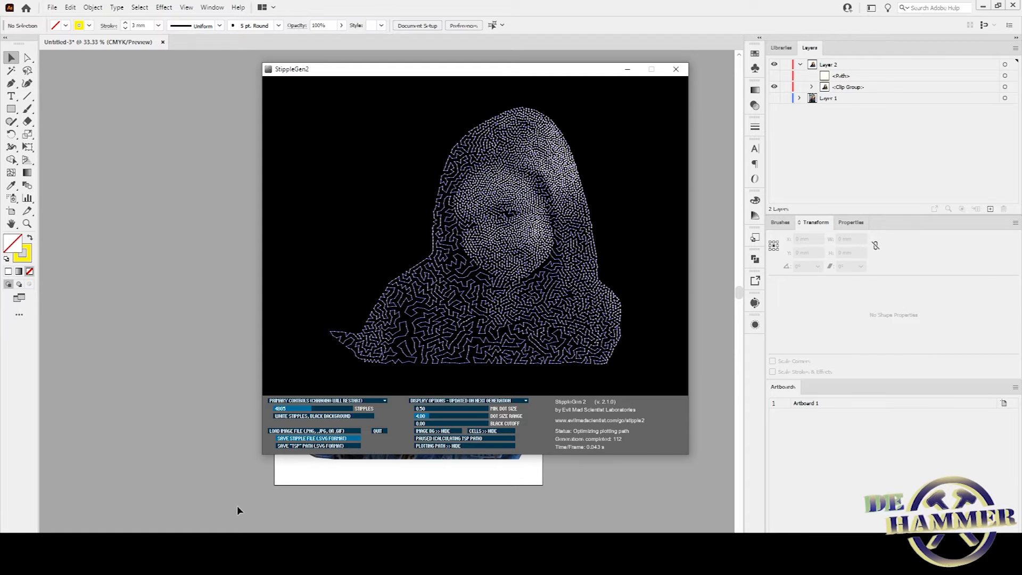
mouse_move(324, 468)
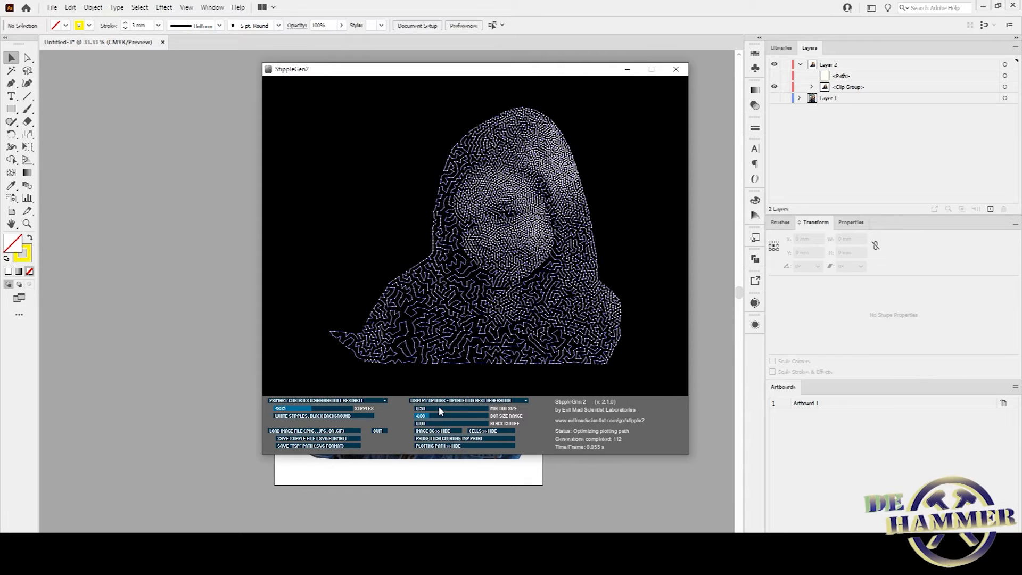
- Hide the plotting path and raise the black cutoff so dots remain only on bright areas
click(421, 416)
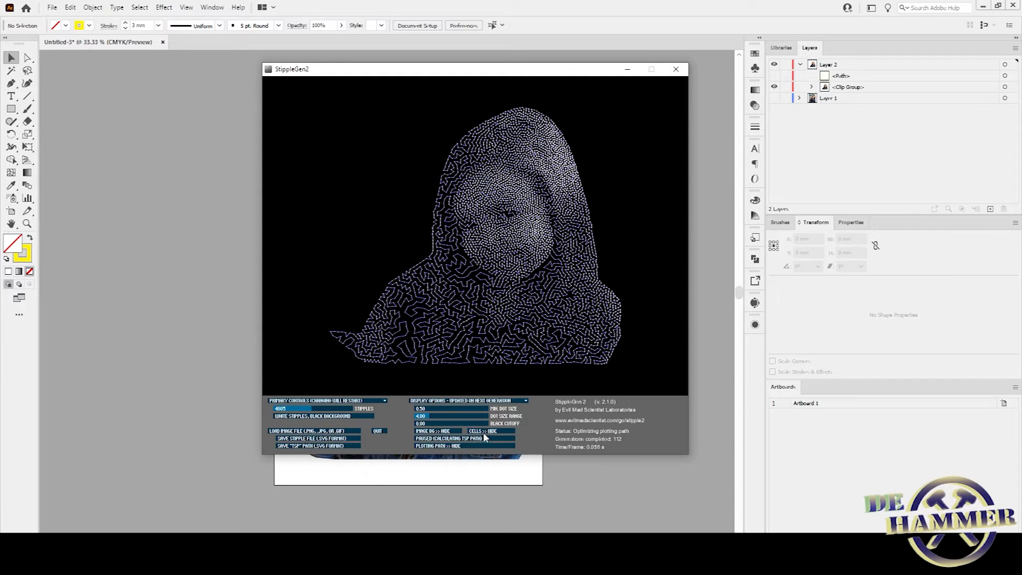
click(433, 446)
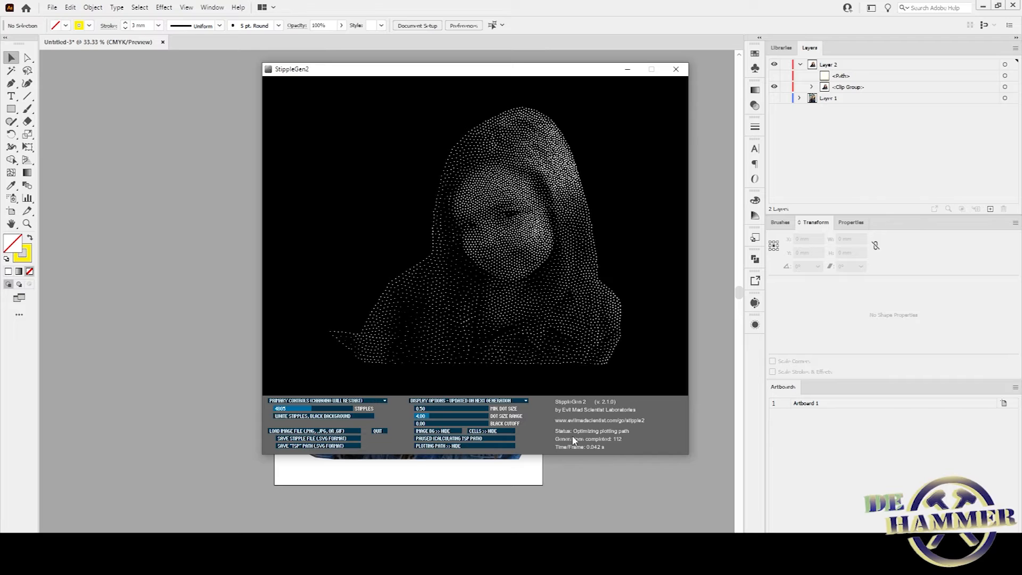
mouse_move(609, 445)
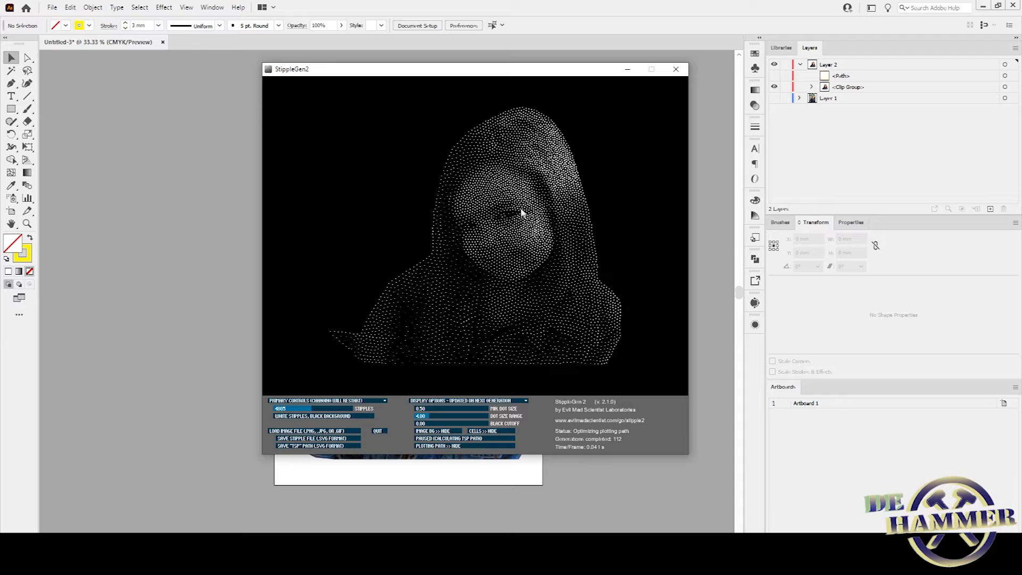
click(292, 409)
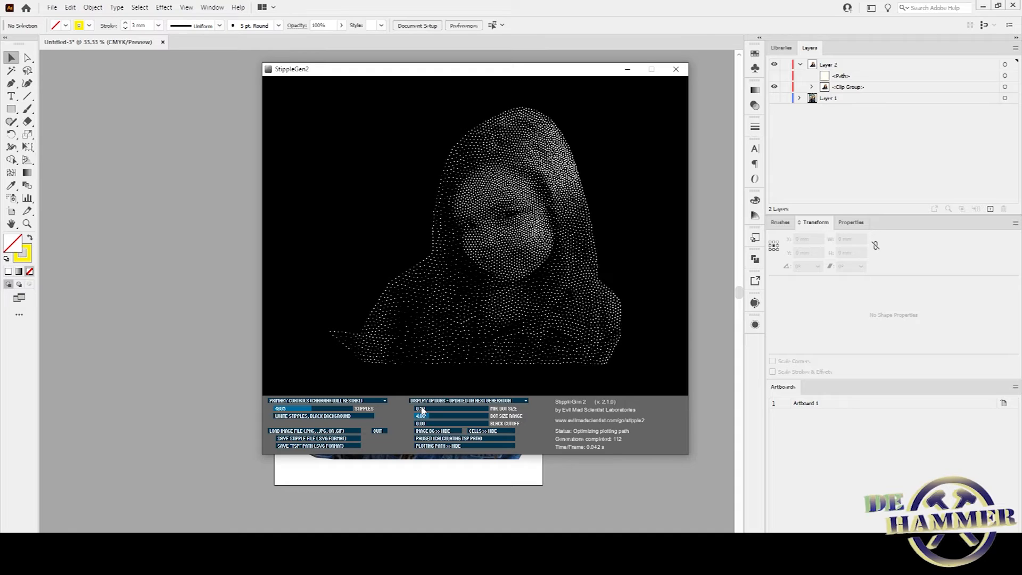
click(422, 416)
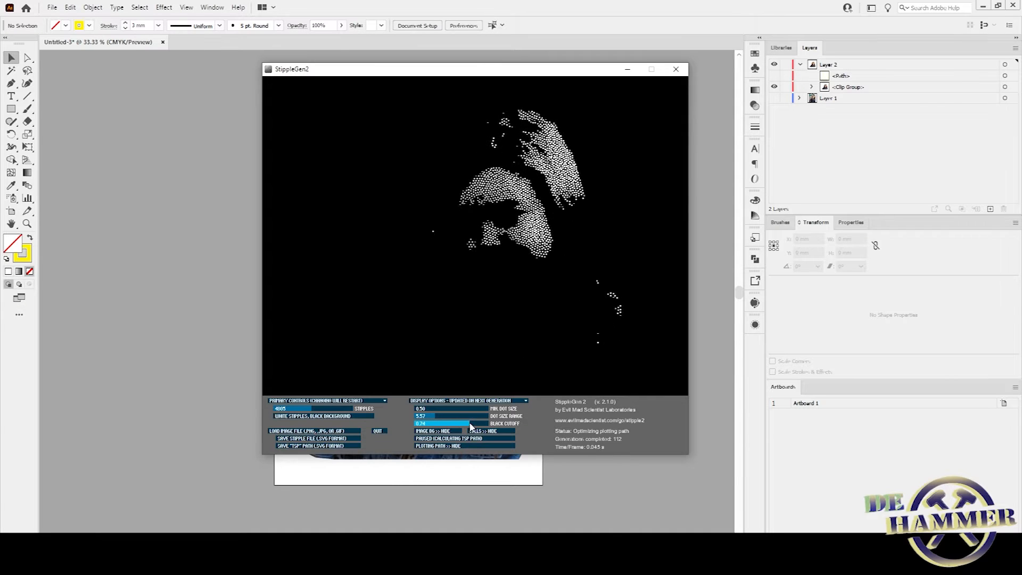
- Return Black Cutoff to 0, toggle the photo background on and off, and toggle Cells
drag(470, 423, 420, 423)
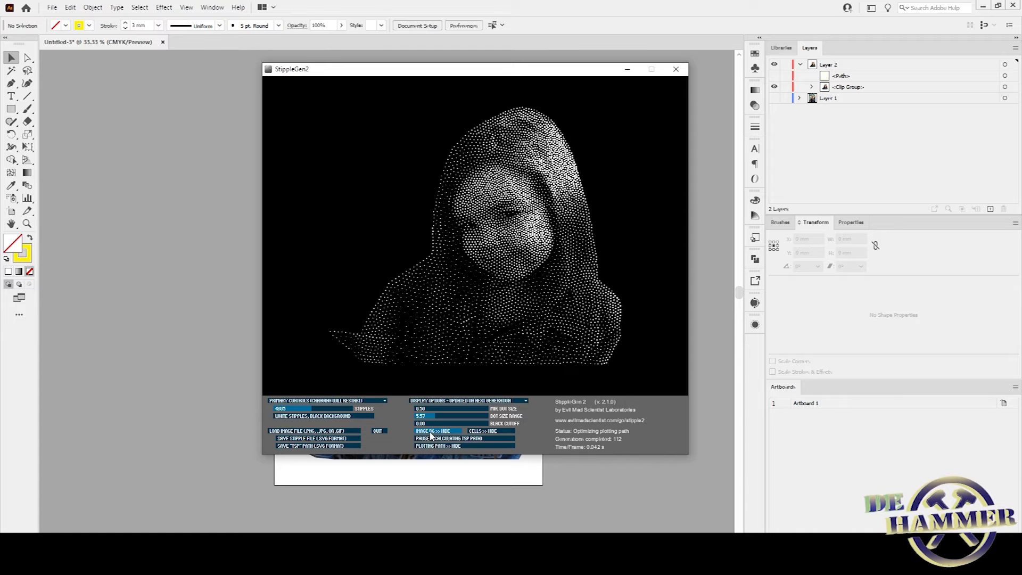
click(428, 430)
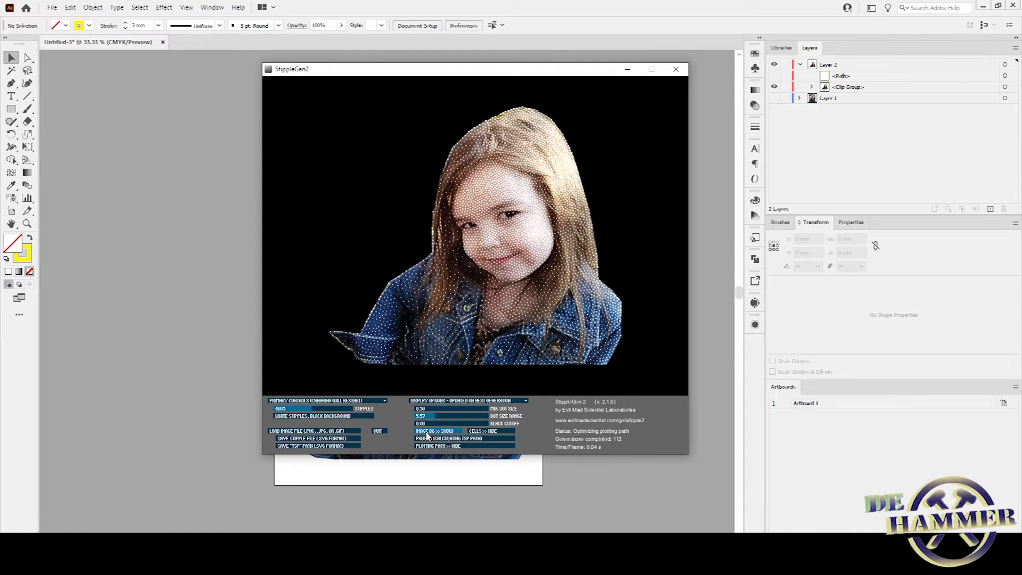
click(434, 430)
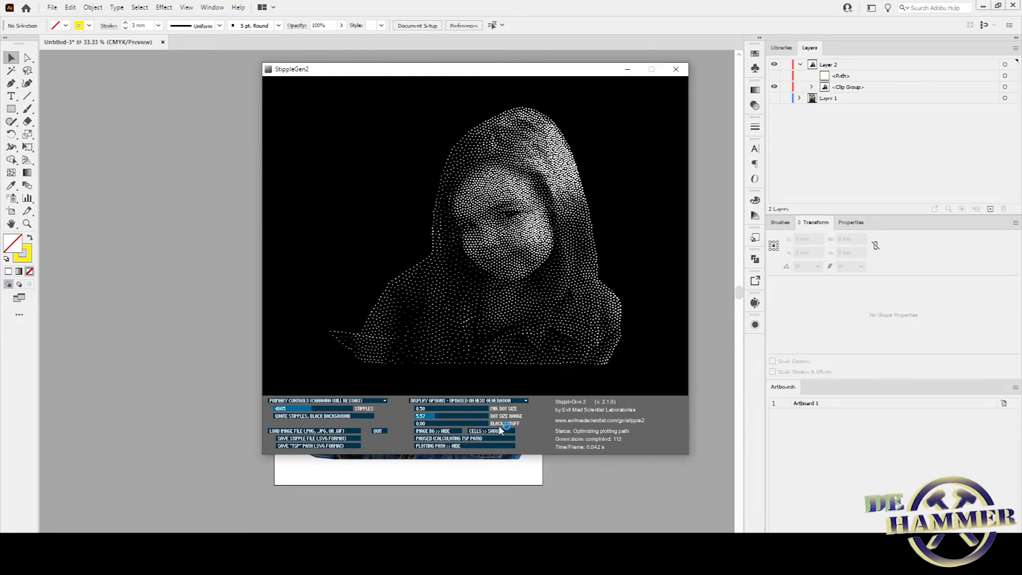
click(446, 438)
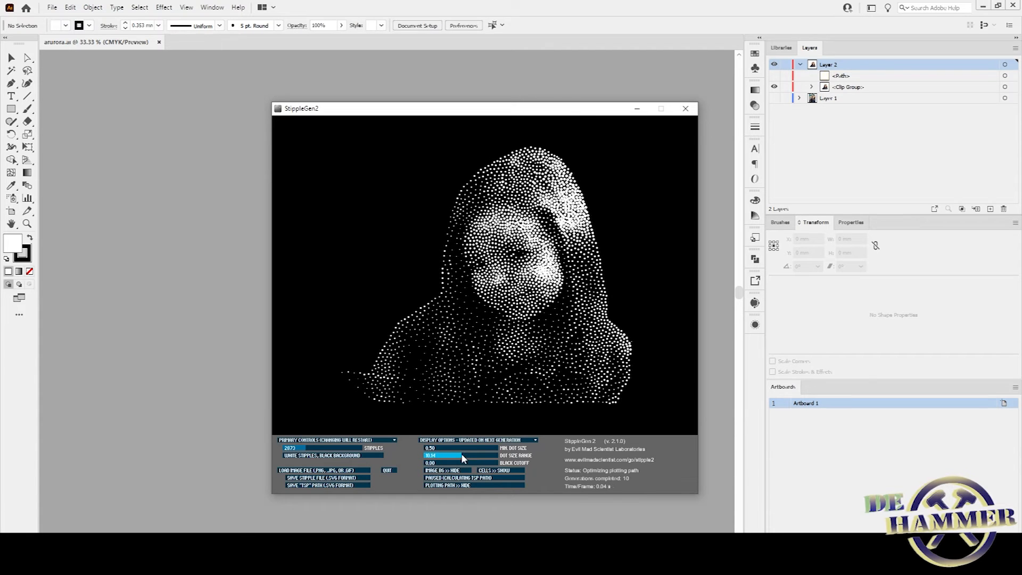
- Tune the Dot Size Range slider up then back down for the 2873-stipple portrait
drag(443, 455, 463, 454)
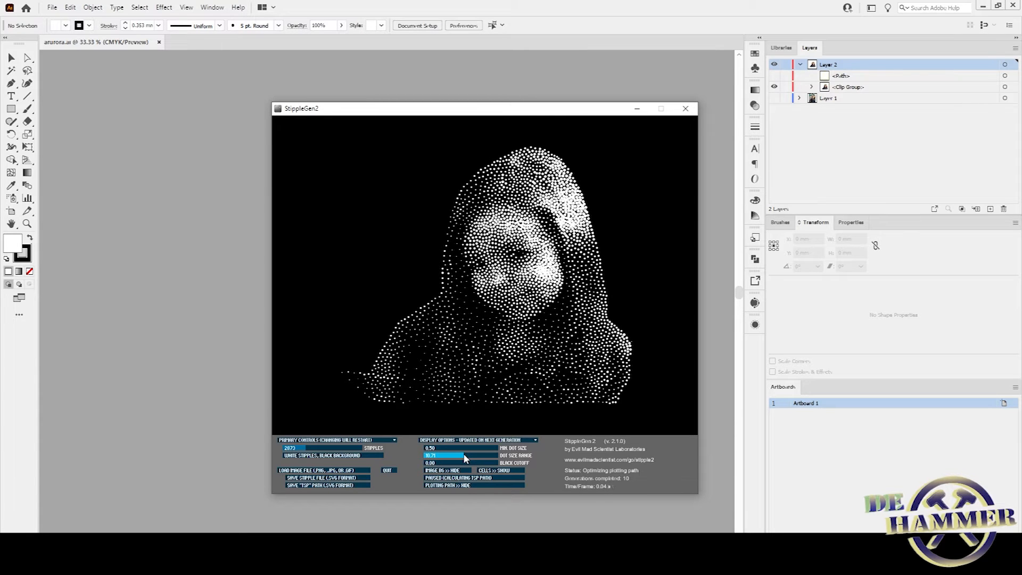
drag(464, 454, 449, 454)
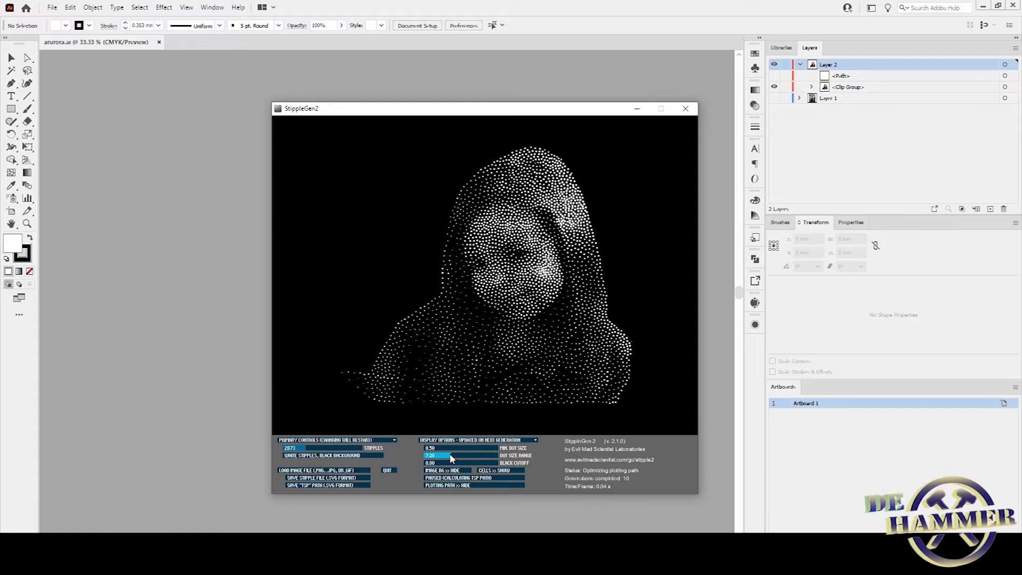
drag(449, 455, 434, 455)
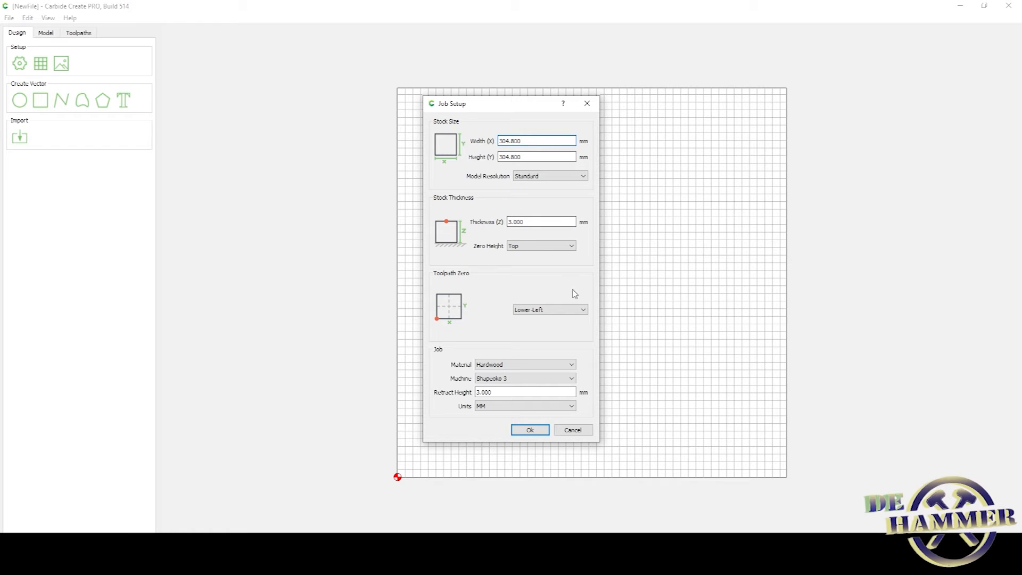
mouse_move(524, 288)
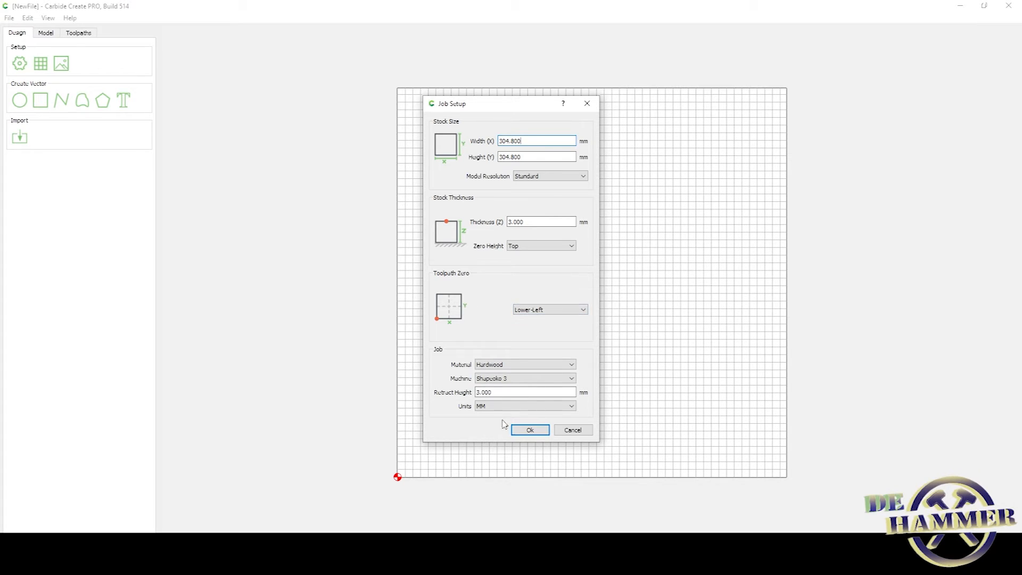
- Confirm the job setup with 304.8 mm square stock, 3 mm thick
click(529, 429)
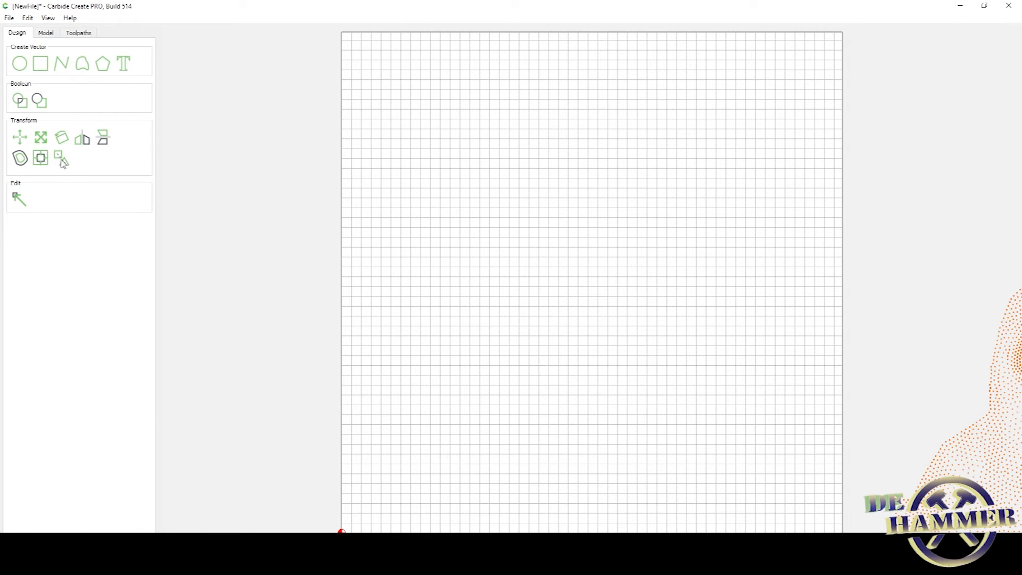
mouse_move(126, 256)
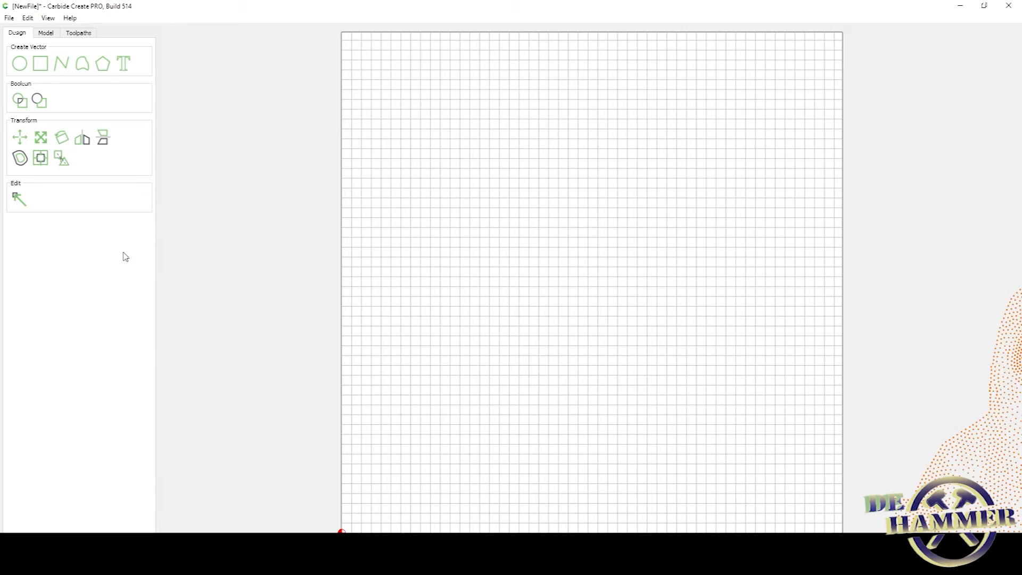
mouse_move(789, 409)
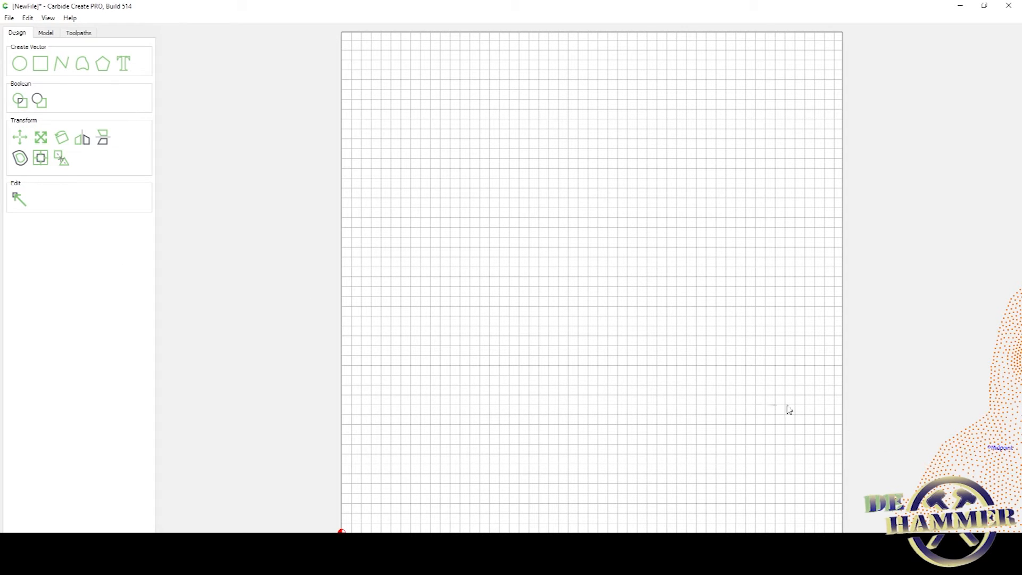
mouse_move(635, 369)
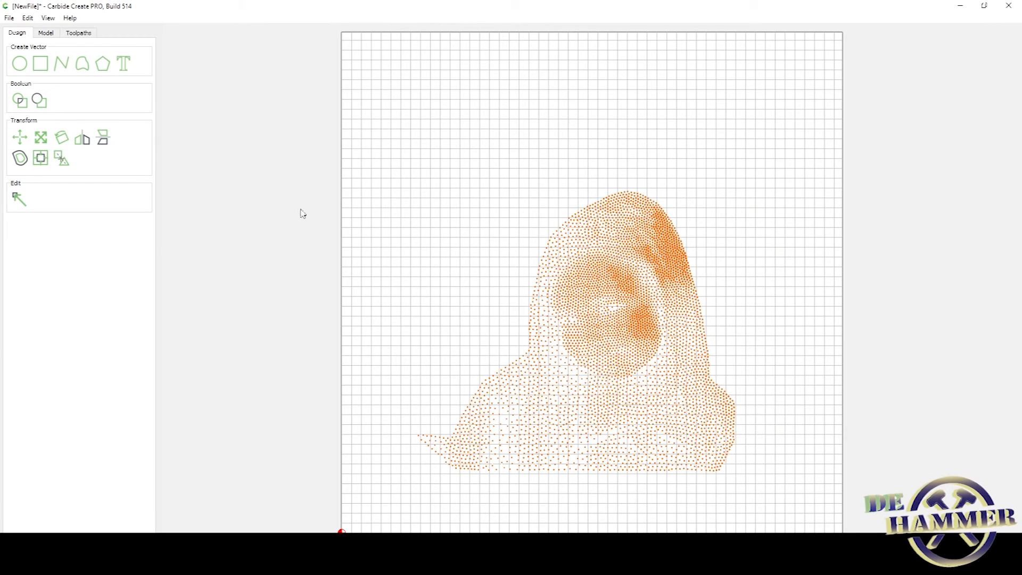
mouse_move(532, 172)
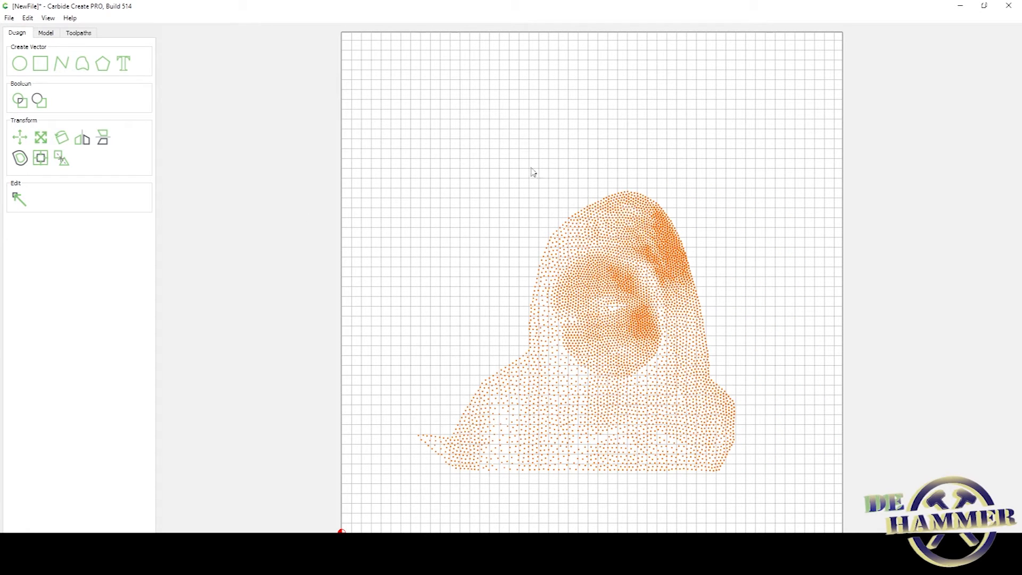
mouse_move(681, 346)
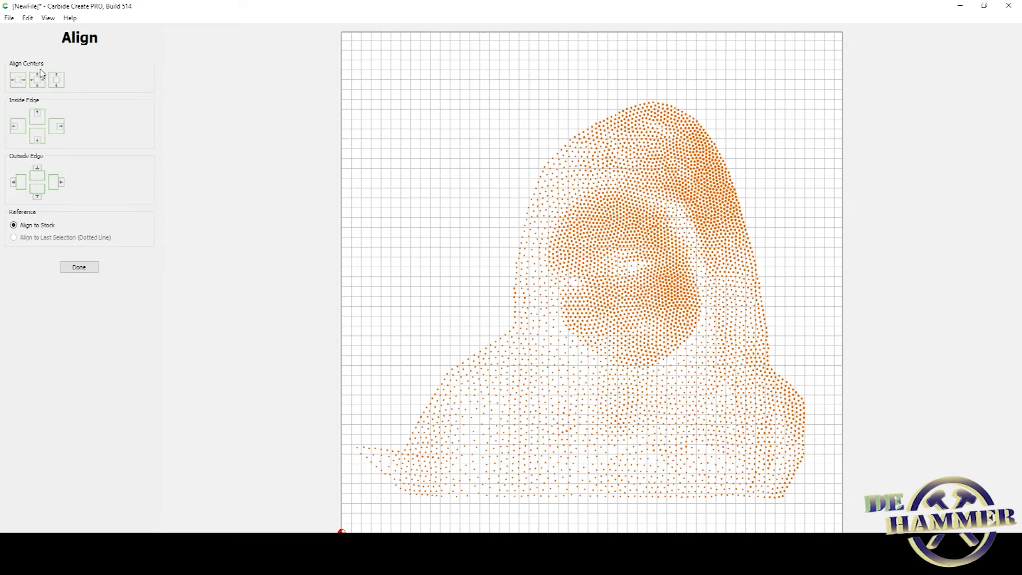
- Finish aligning the enlarged stipple portrait centred on the stock
click(78, 266)
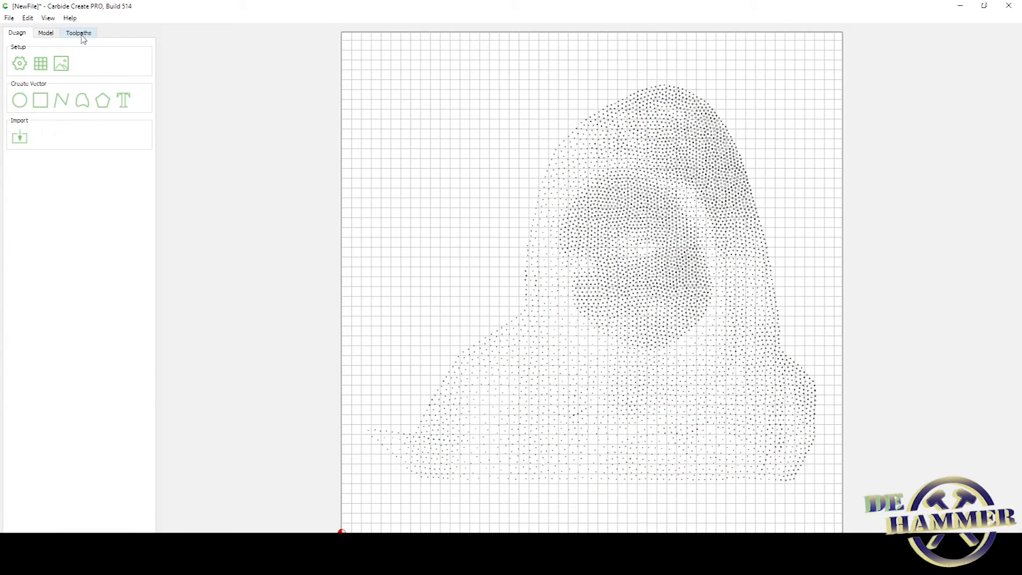
- Start a new VCarve toolpath for the dots from the Toolpaths workspace
click(78, 33)
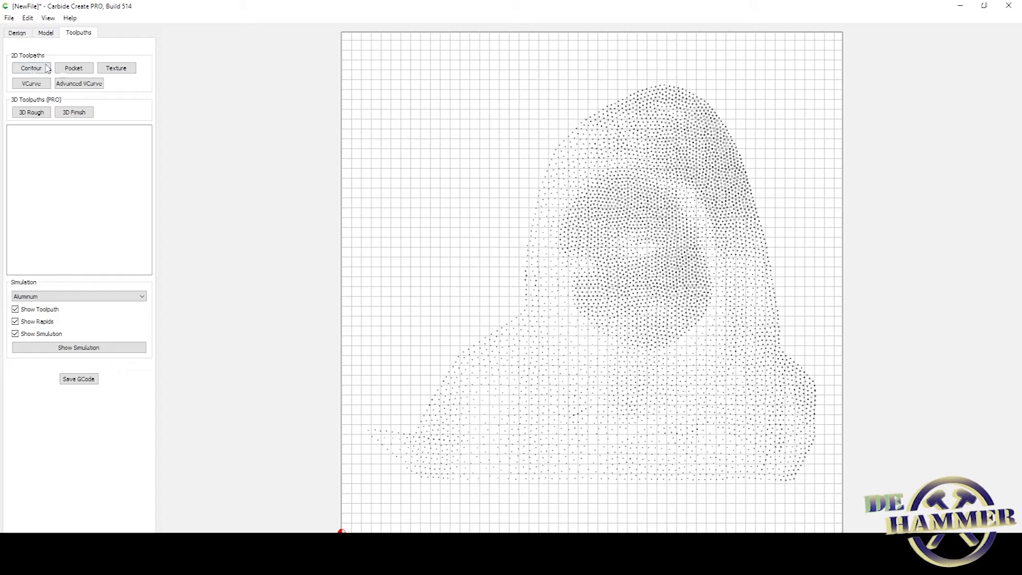
mouse_move(65, 107)
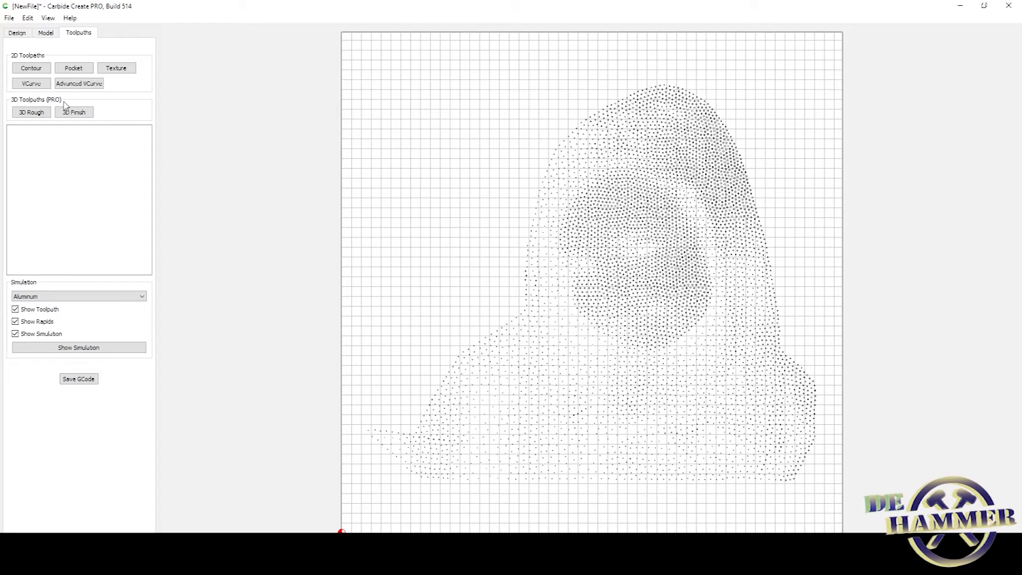
click(30, 83)
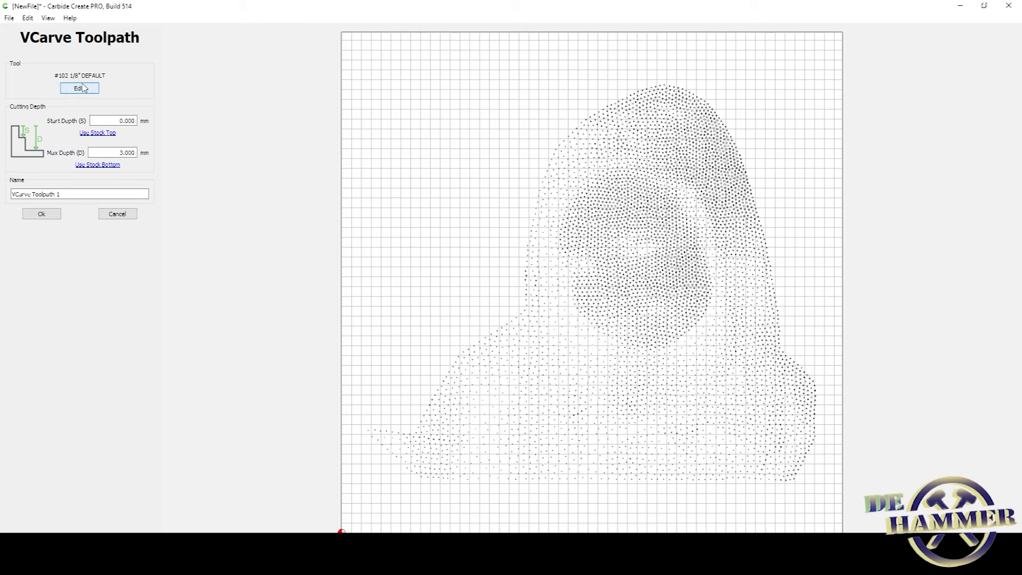
- Choose the 1/4 inch 90-degree V-bit as the toolpath's cutting tool
click(79, 88)
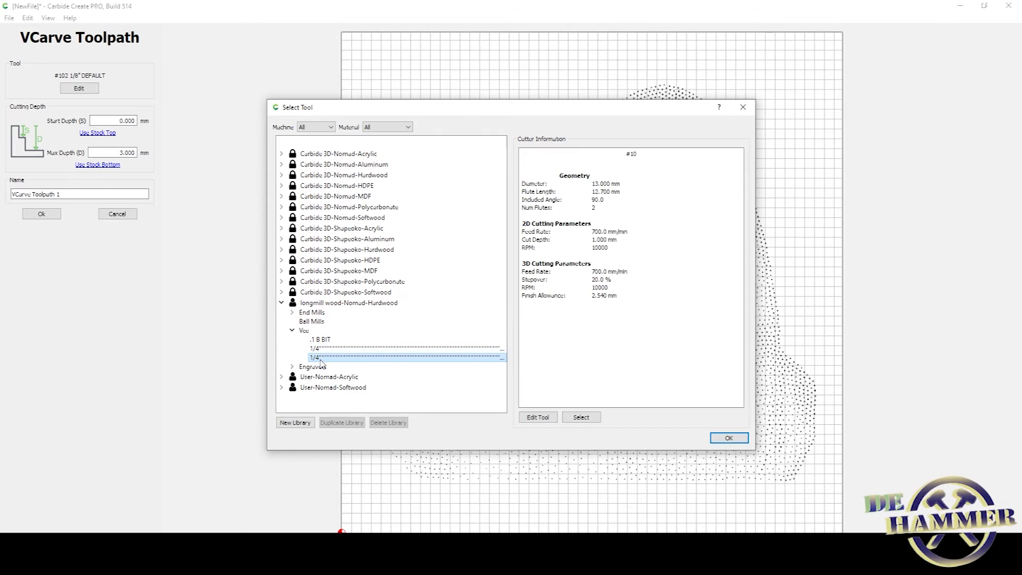
click(316, 348)
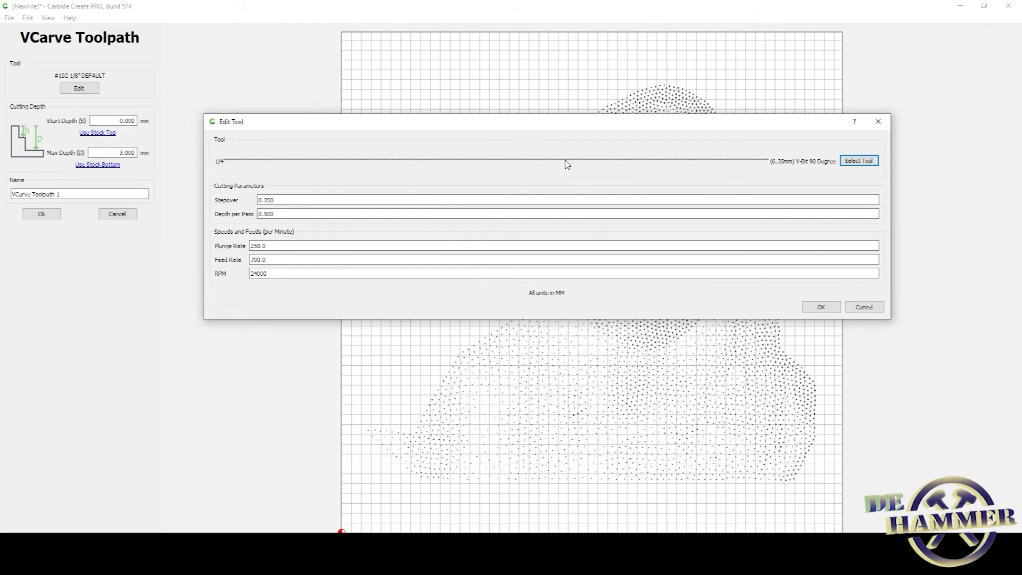
mouse_move(347, 180)
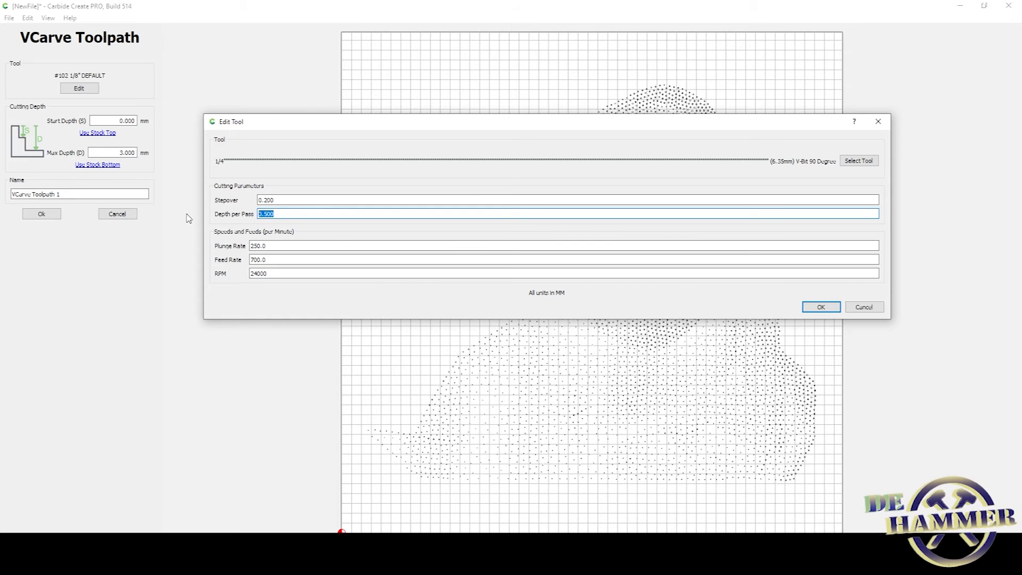
- Set the V-bit's plunge rate to 350 and feed rate to 2100 and confirm
click(561, 246)
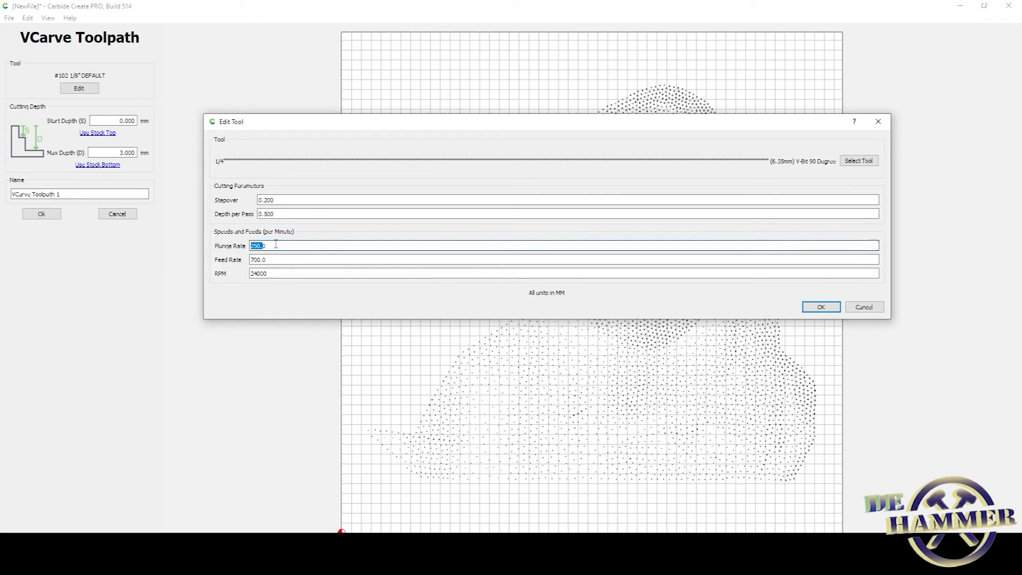
text(350)
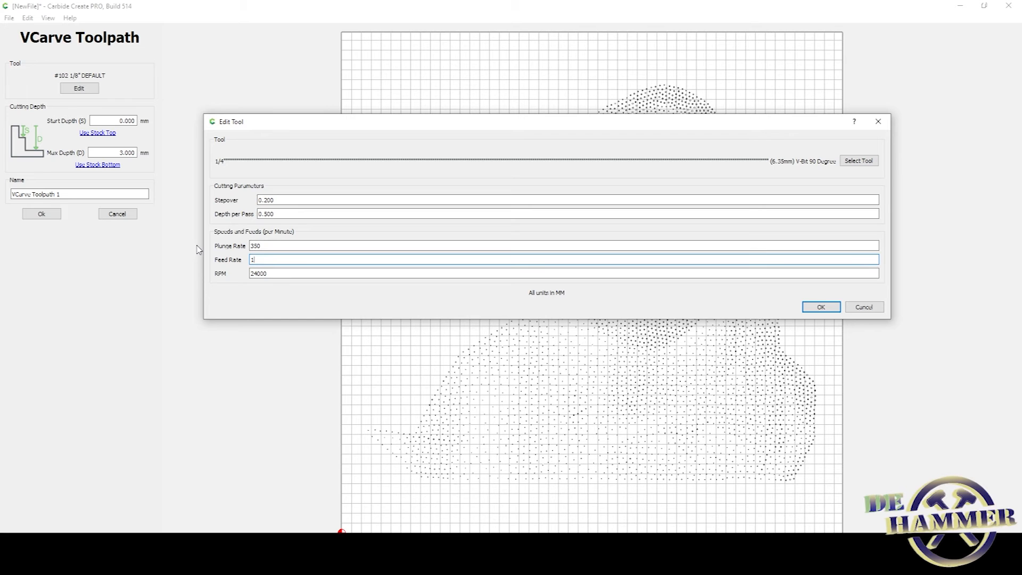
text(100)
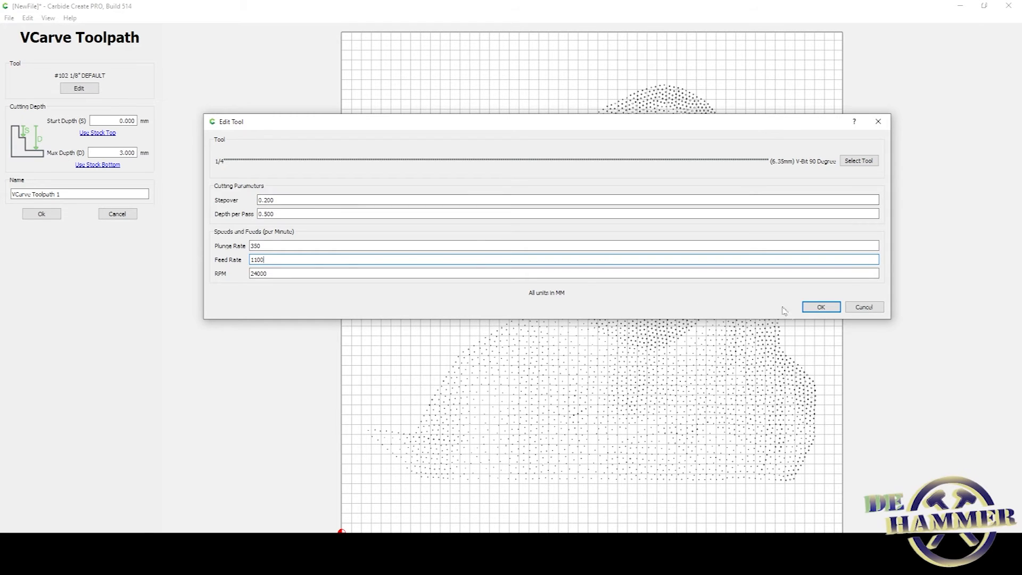
click(820, 307)
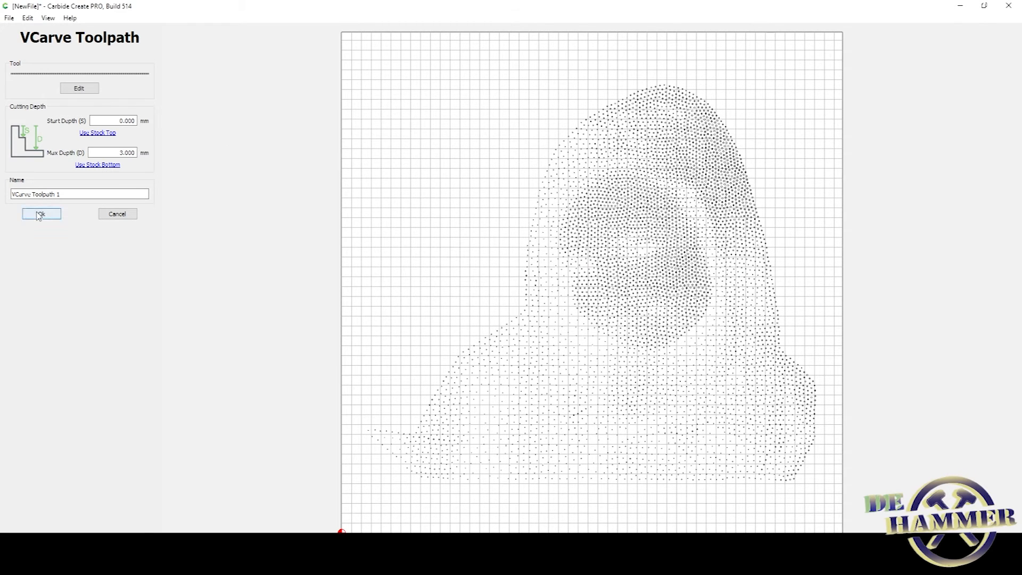
- Create the VCarve toolpath and discard the extra duplicate toolpath
click(41, 214)
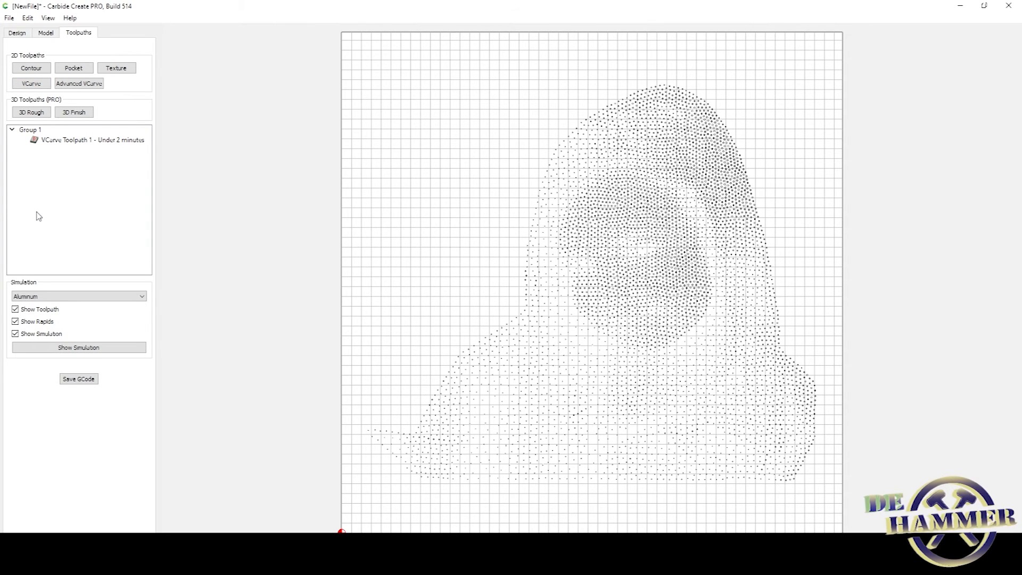
mouse_move(355, 249)
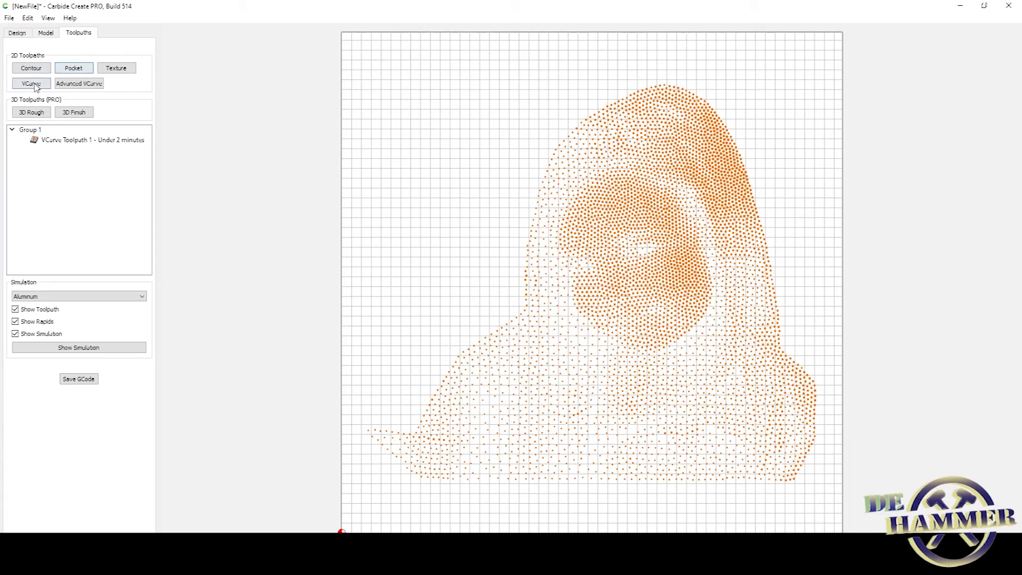
click(30, 83)
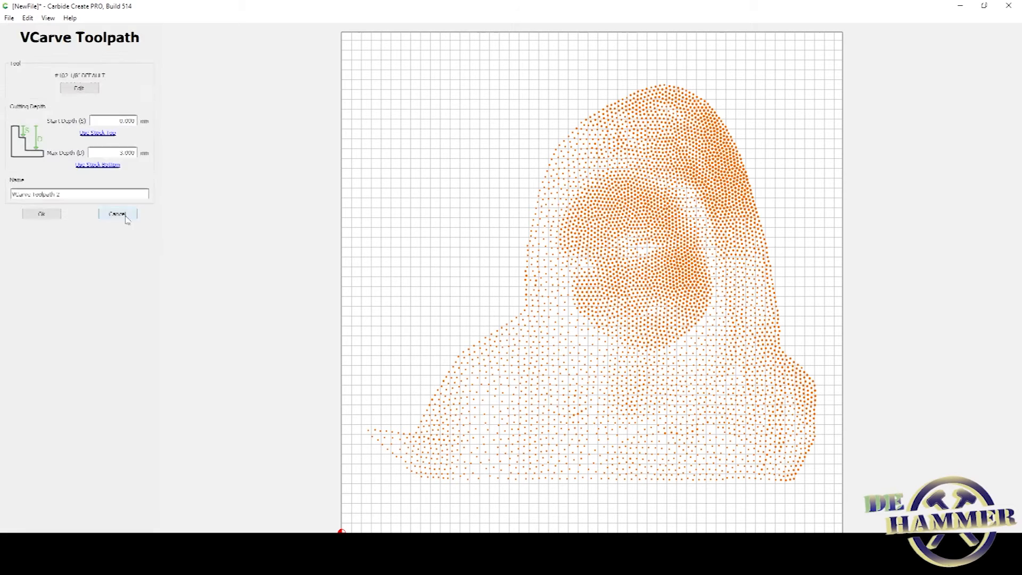
click(117, 214)
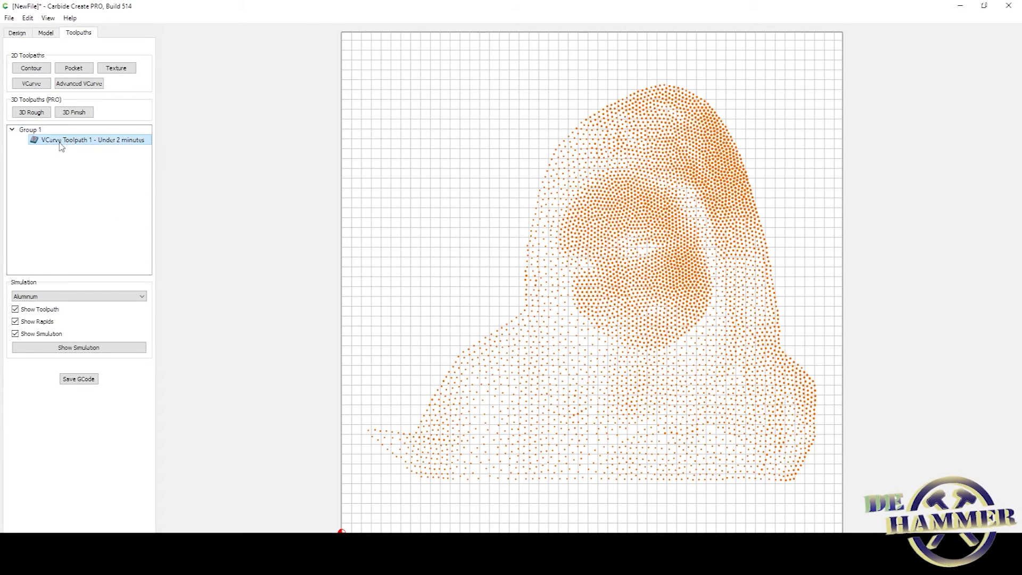
- Recalculate VCarve Toolpath 1 over the selected dots, giving a 316-minute estimate
double_click(92, 139)
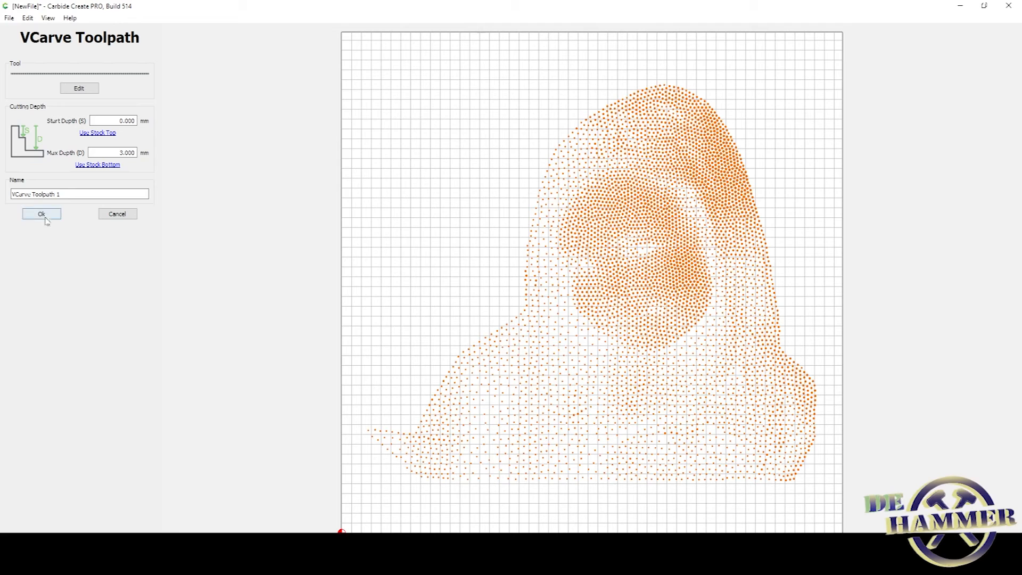
click(42, 214)
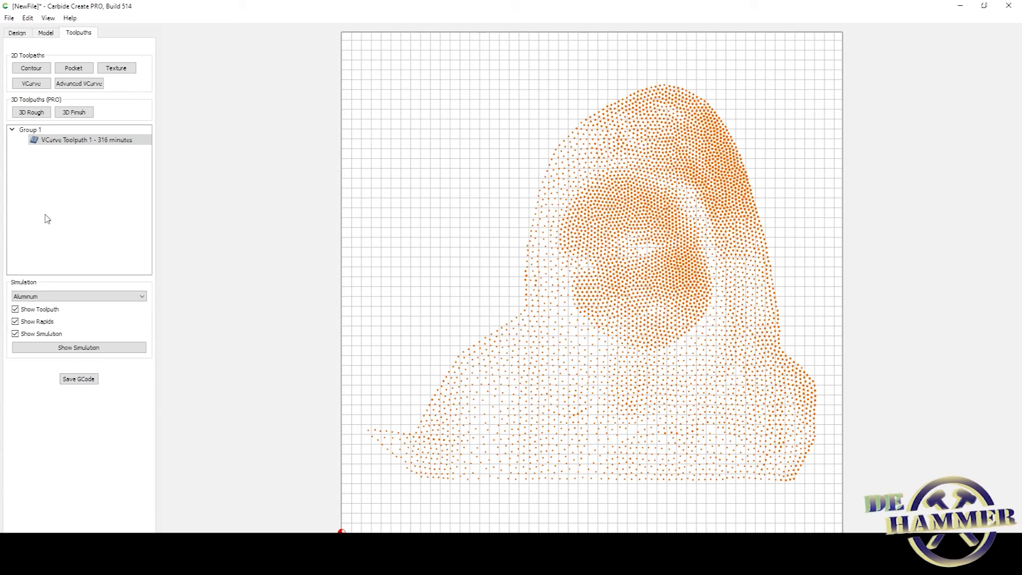
- Hide the toolpath lines and run the 3D carving simulation of the dot portrait
click(14, 309)
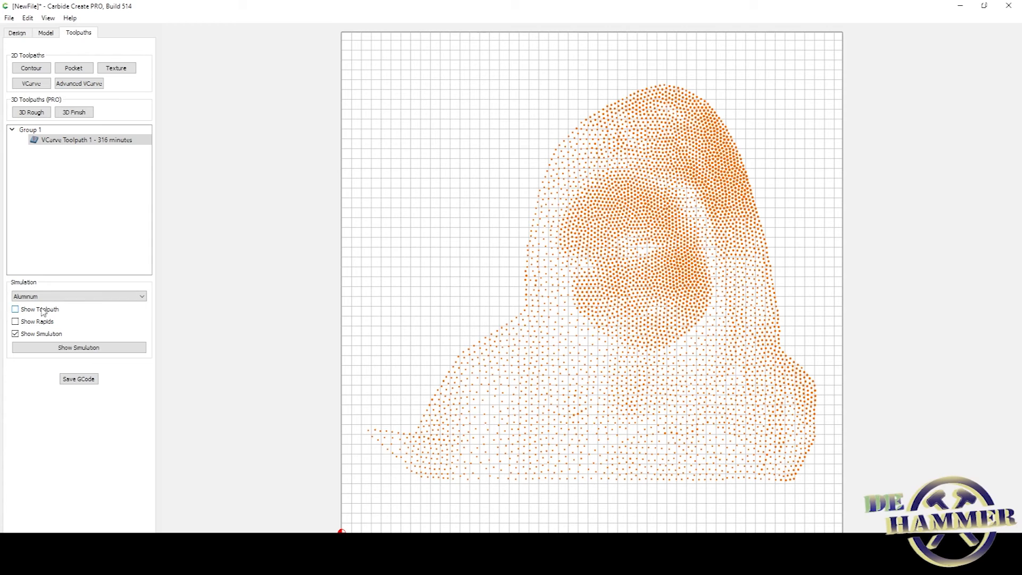
click(78, 347)
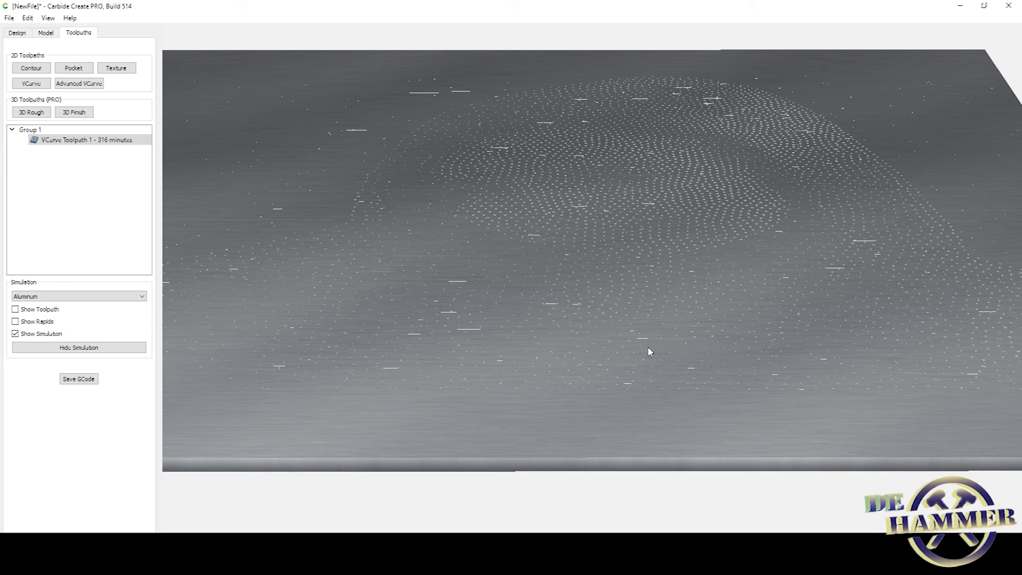
mouse_move(89, 291)
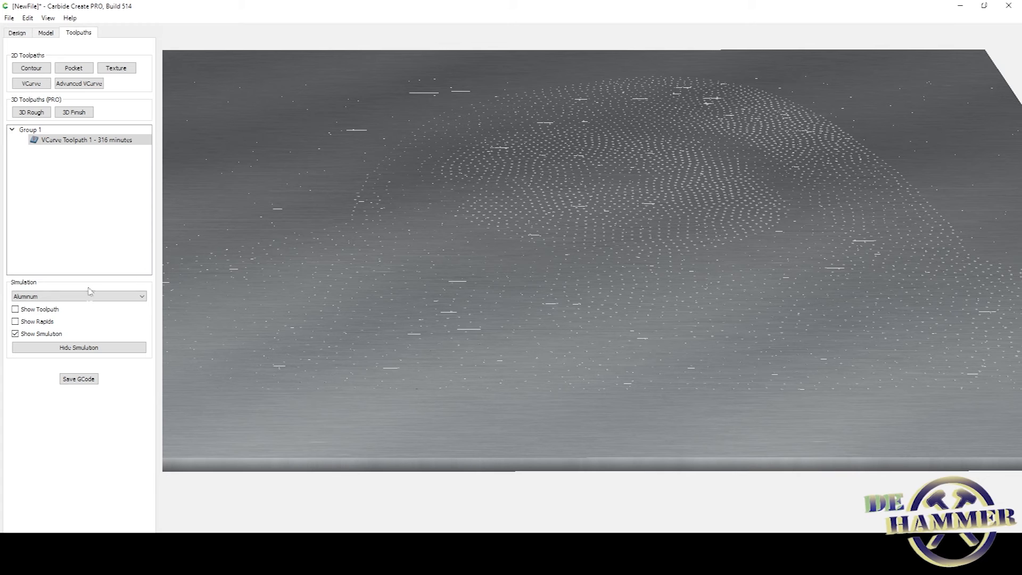
- Switch the simulation material to MDF to preview the carved portrait
click(78, 296)
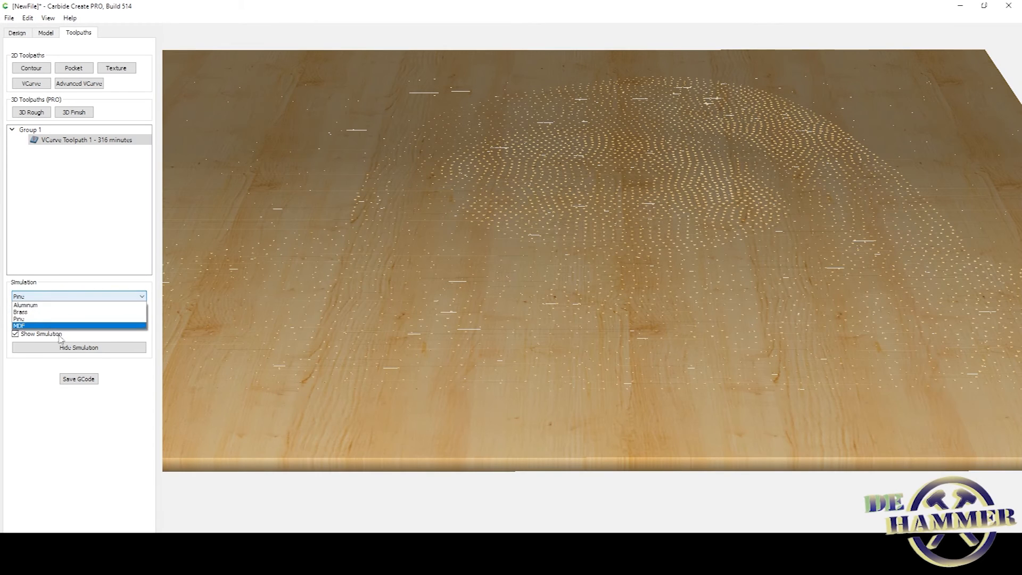
click(20, 325)
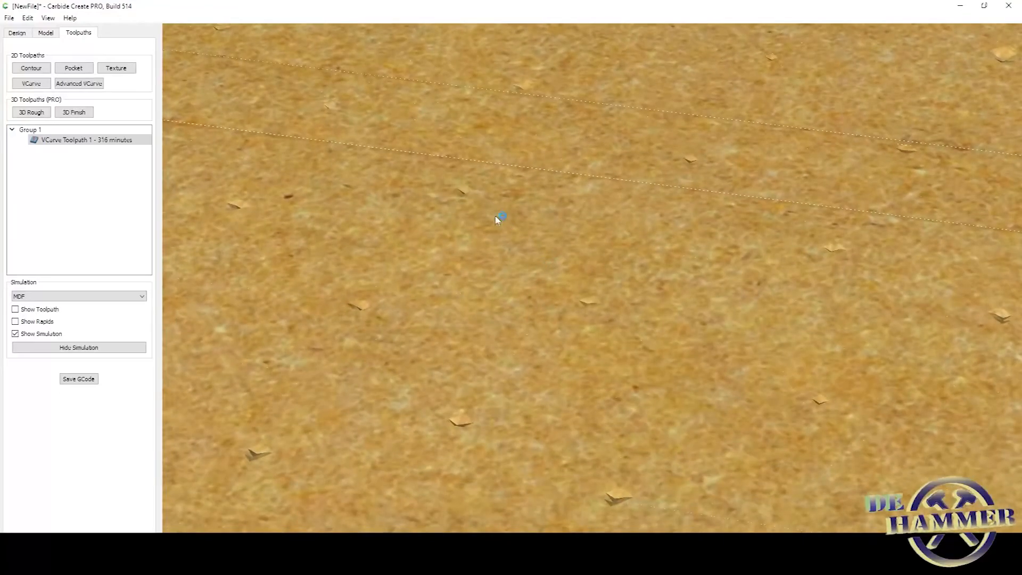
mouse_move(377, 294)
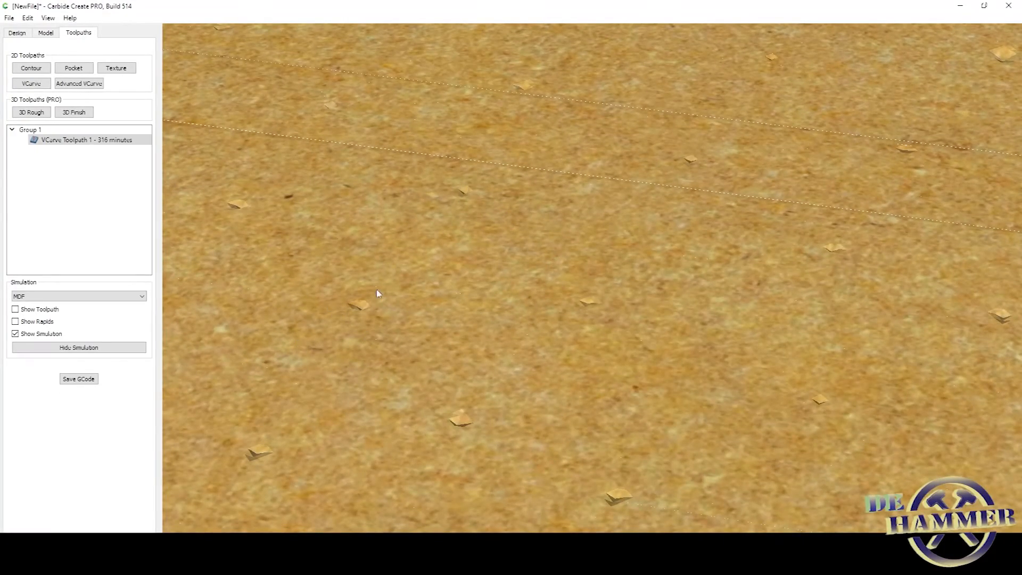